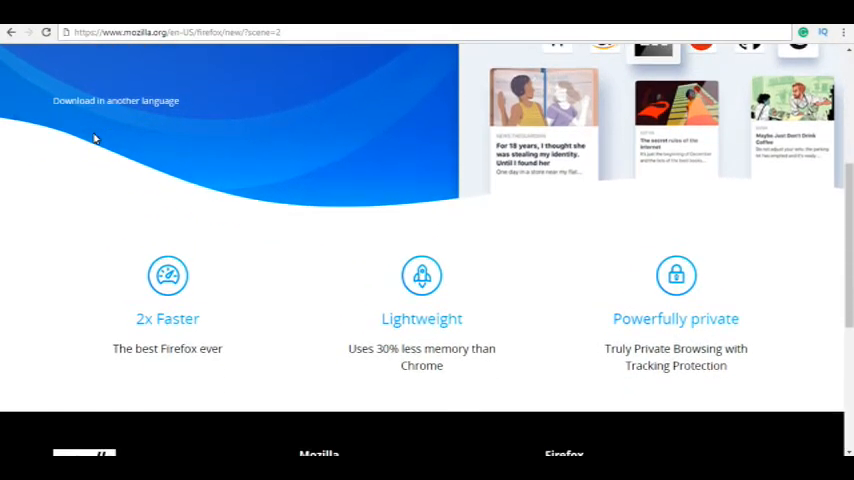
mouse_move(118, 244)
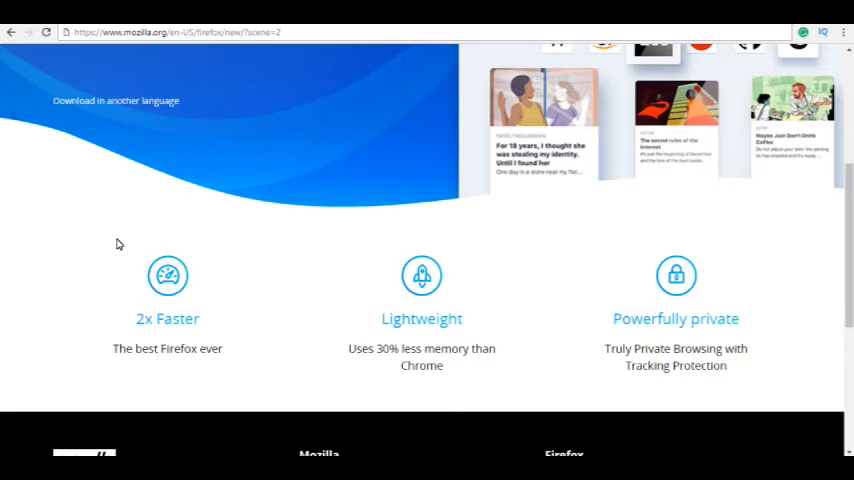
mouse_move(448, 36)
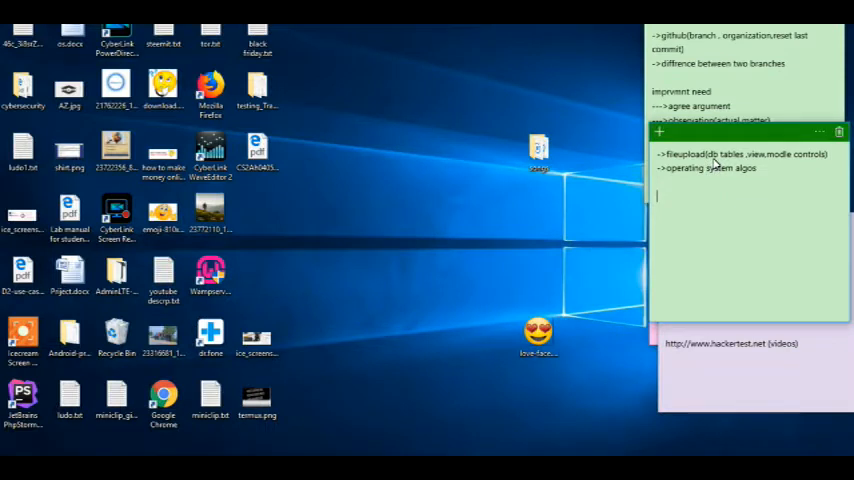
mouse_move(372, 168)
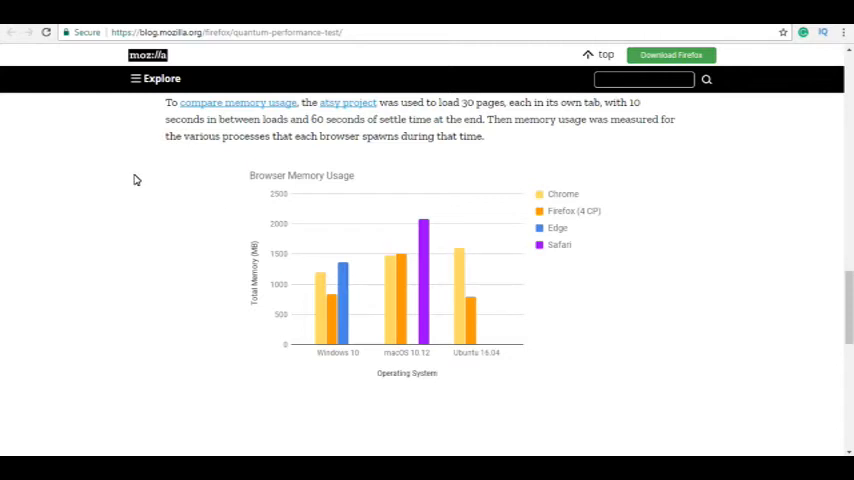
mouse_move(164, 228)
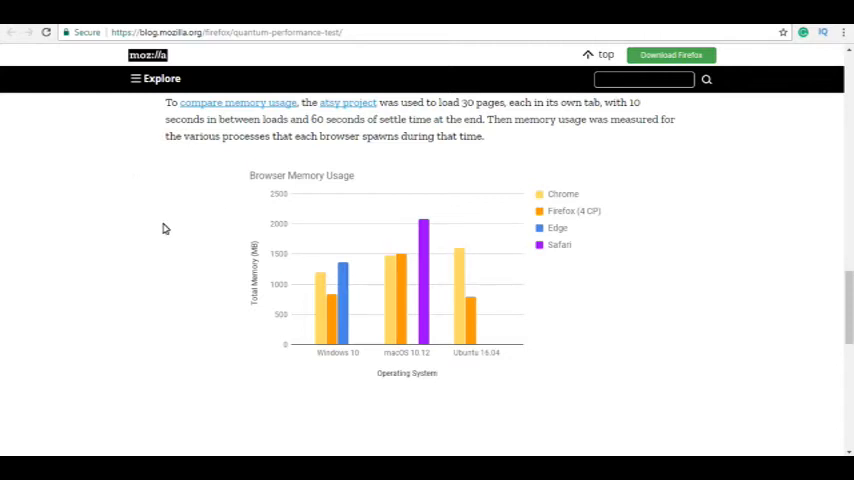
scroll(down, 3)
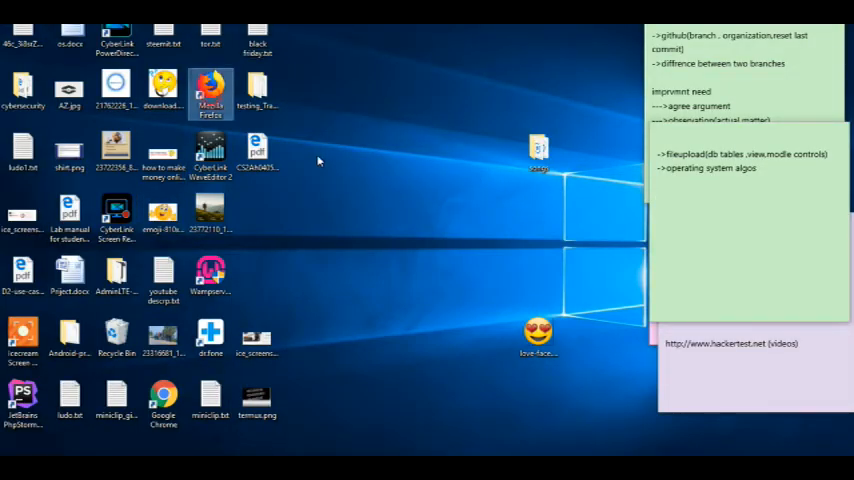
mouse_move(396, 218)
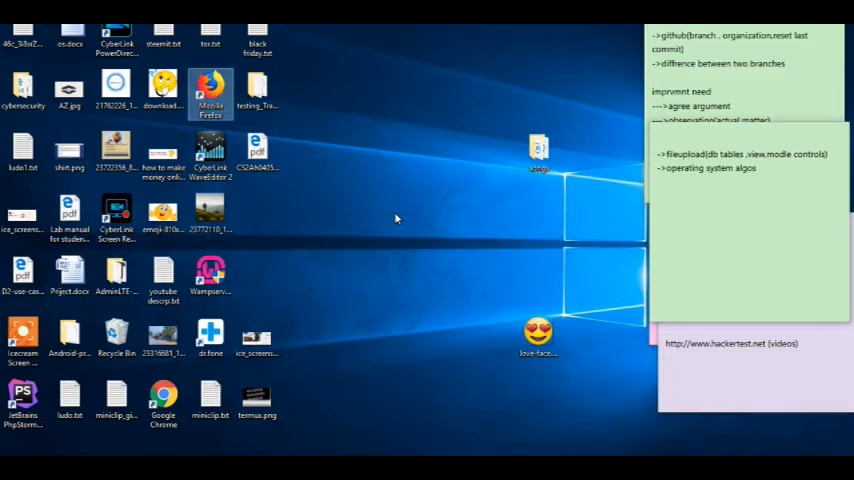
Step: Launch Firefox from the desktop, decline the default-browser prompt, and expand the top sites
double_click(210, 90)
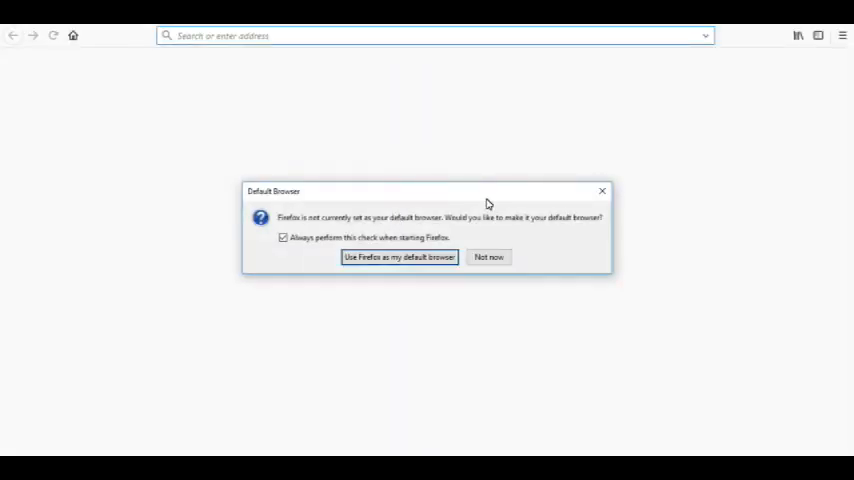
click(488, 256)
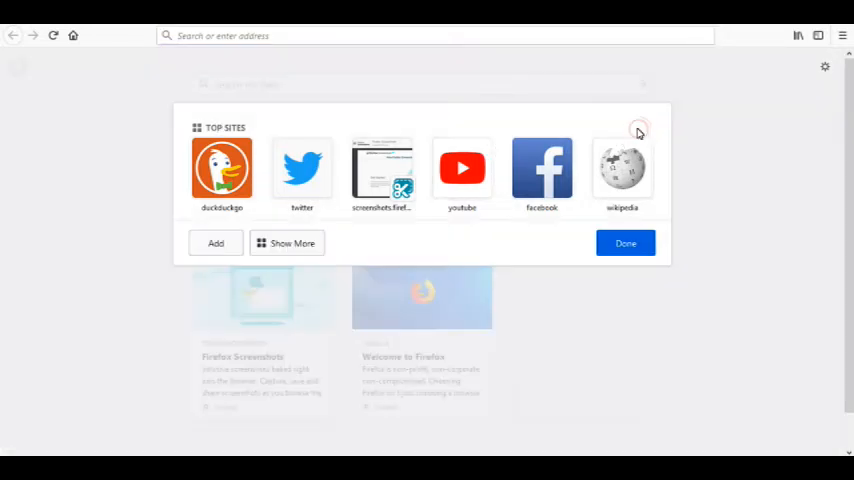
click(292, 244)
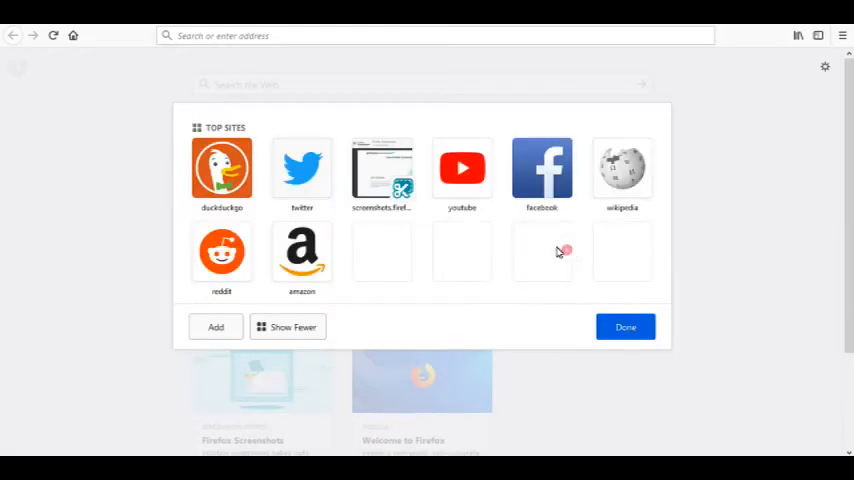
mouse_move(380, 170)
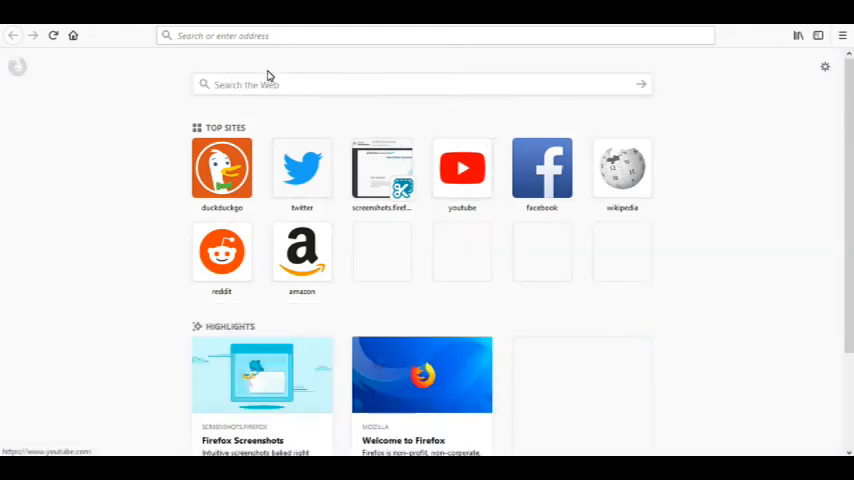
Step: Enter 'abc' in the address field to bring up search suggestions
click(436, 36)
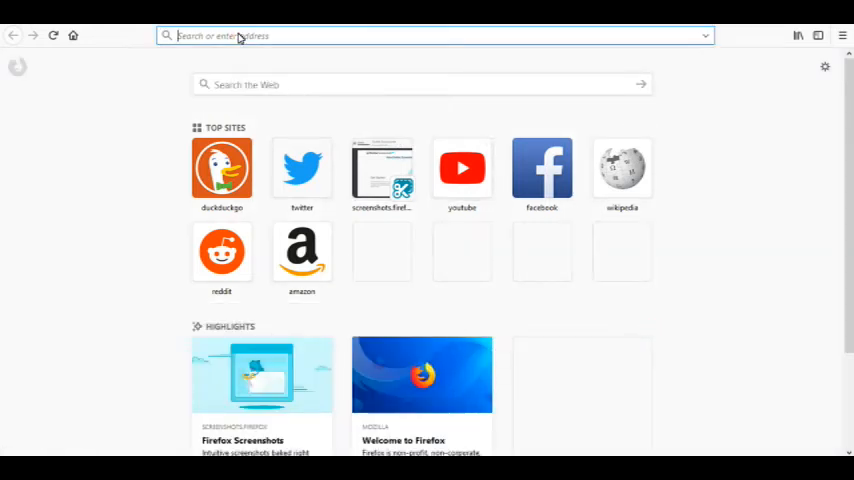
text(abc)
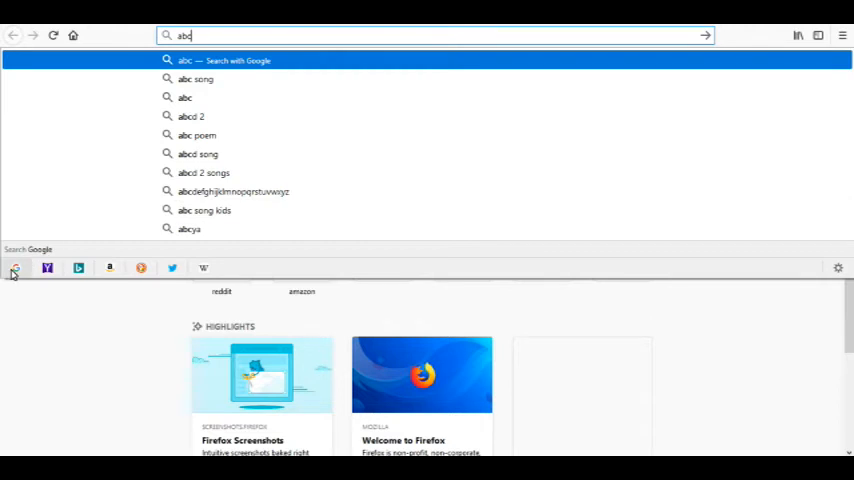
mouse_move(14, 268)
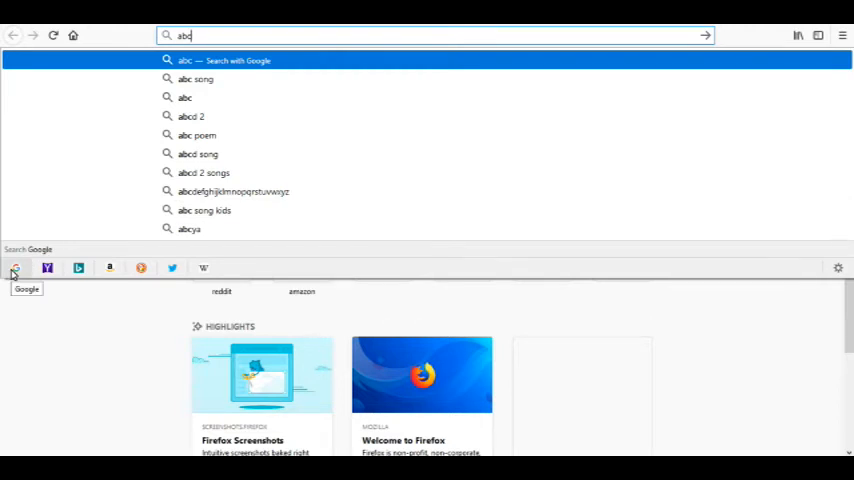
mouse_move(108, 268)
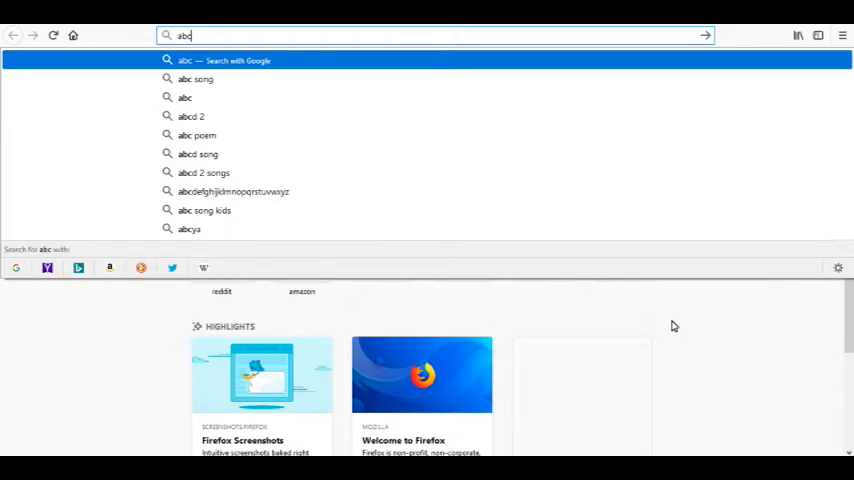
mouse_move(172, 268)
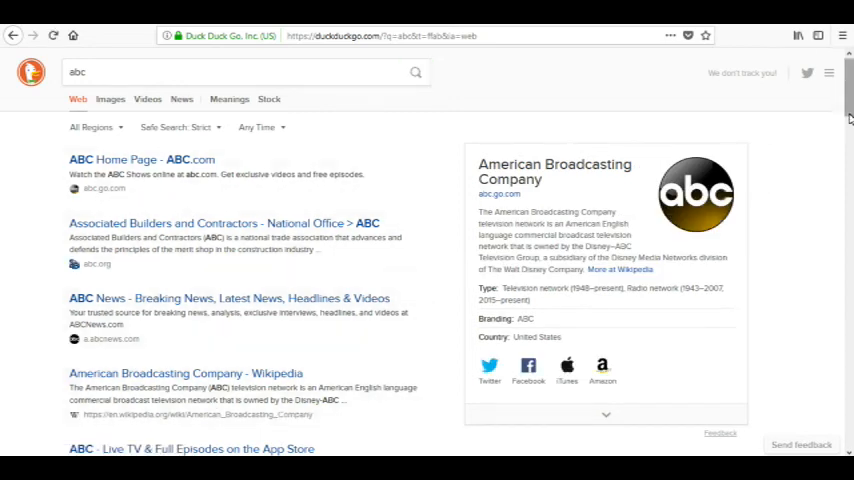
Step: Use the Firefox main menu to start a new private browsing window
click(844, 36)
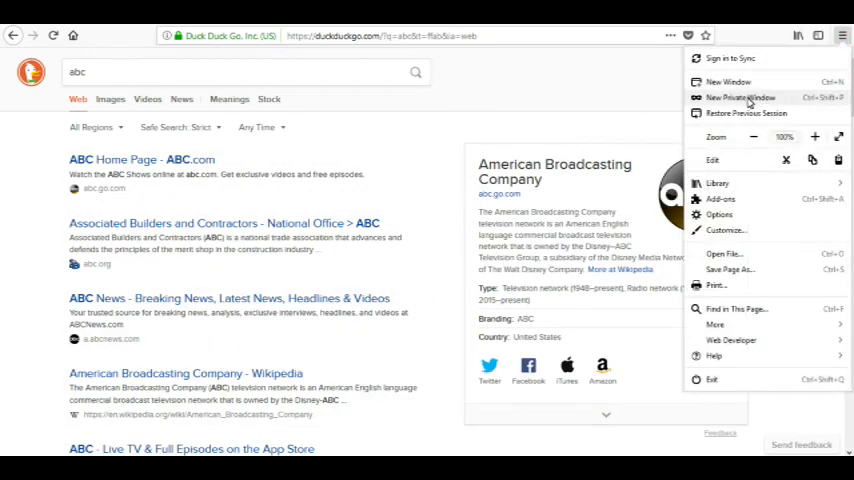
click(844, 36)
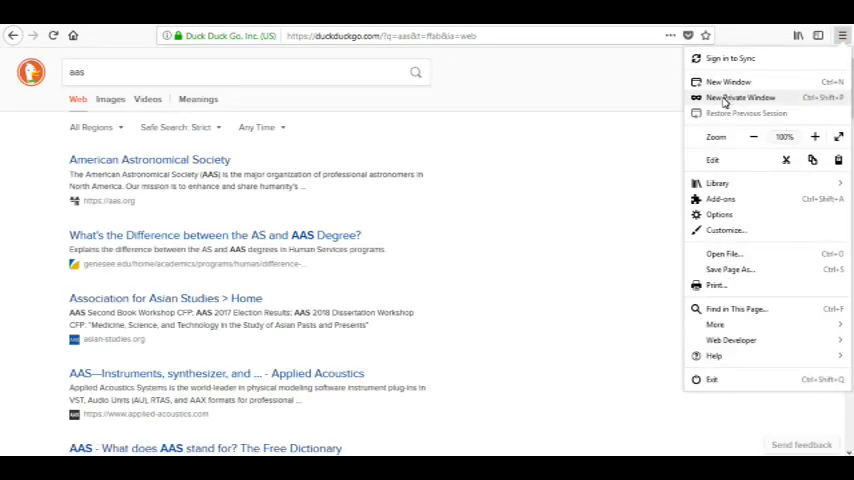
click(740, 96)
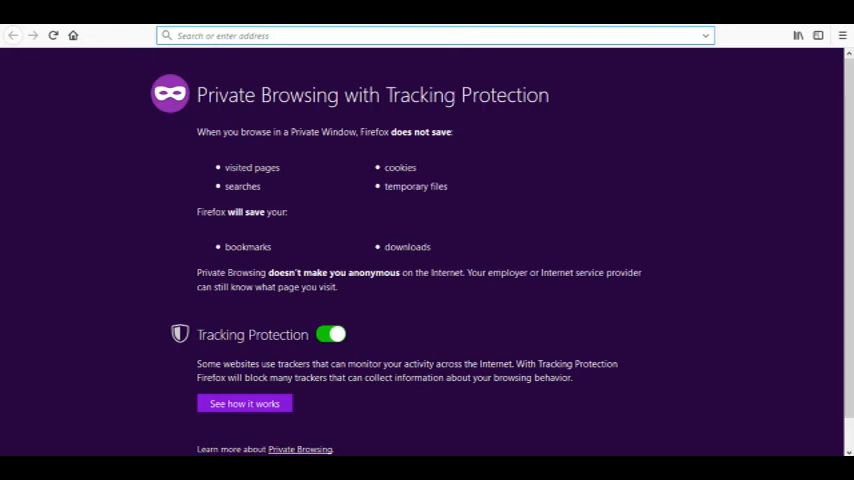
text(https://duckduckgo.com/?q=abc&t=ffab)
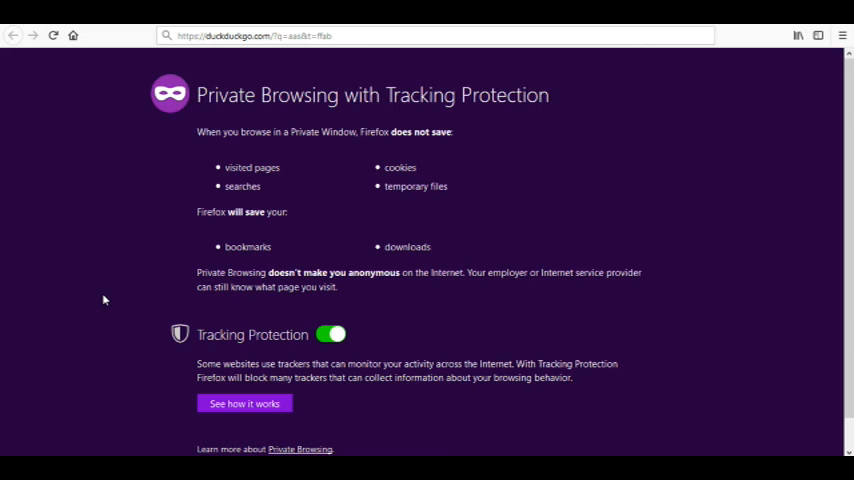
mouse_move(330, 242)
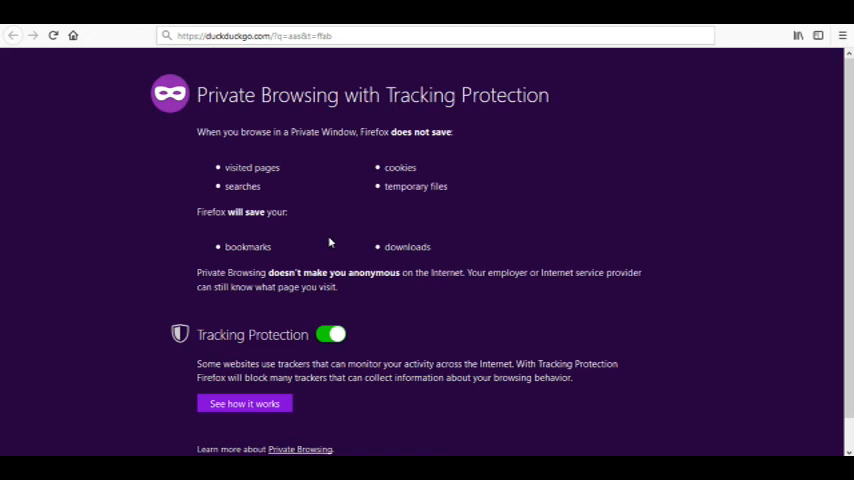
mouse_move(624, 142)
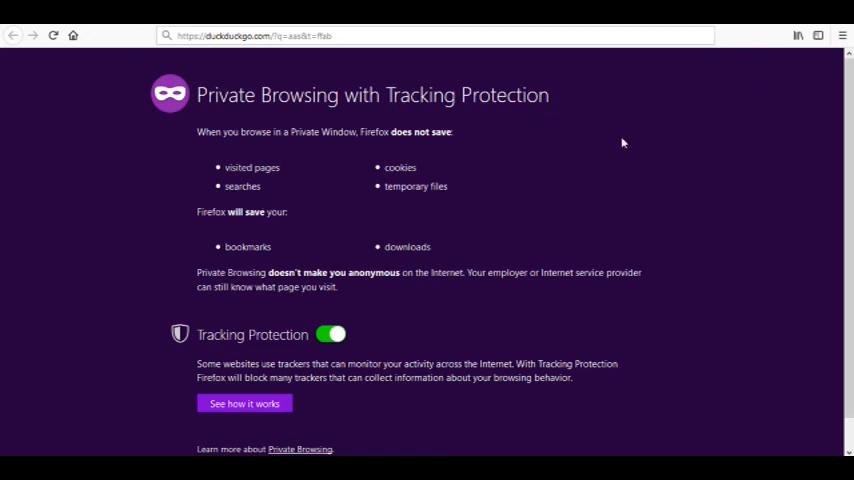